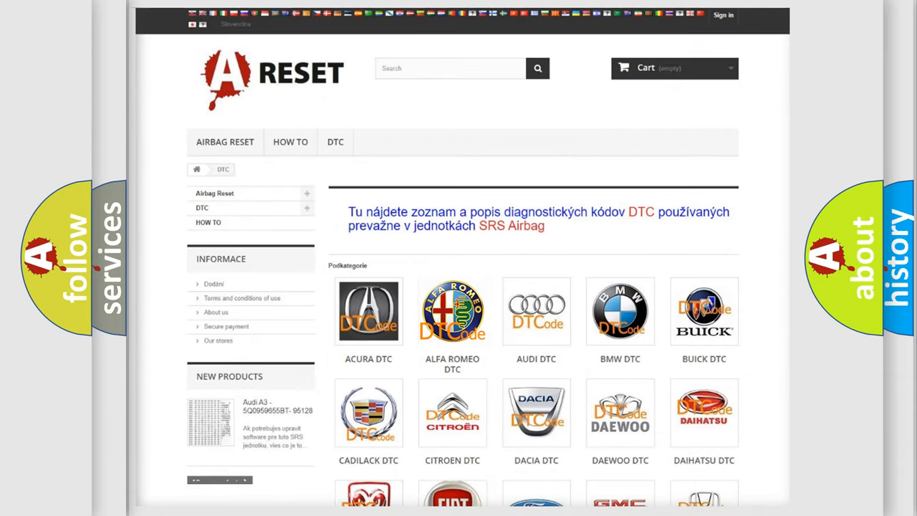
# Open the ALFA ROMEO DTC page and scroll down through its trouble code list.
pyautogui.click(452, 311)
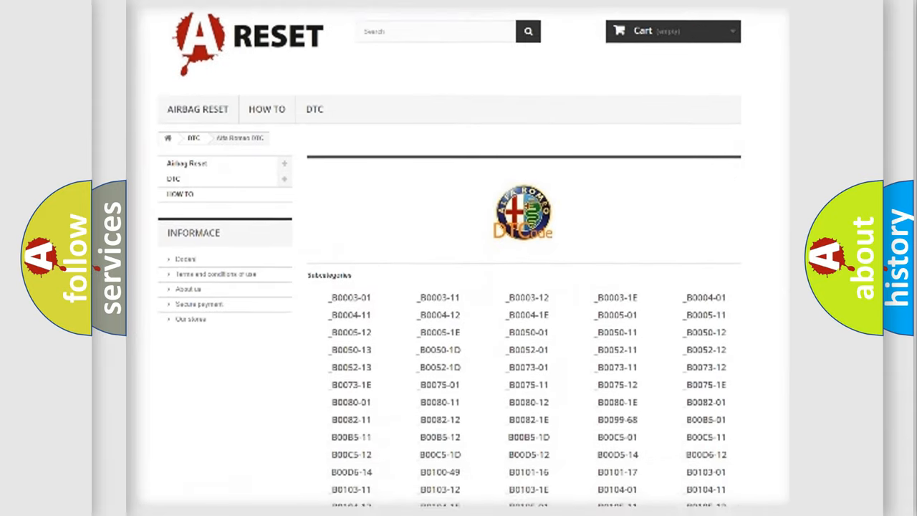
pyautogui.scroll(-3)
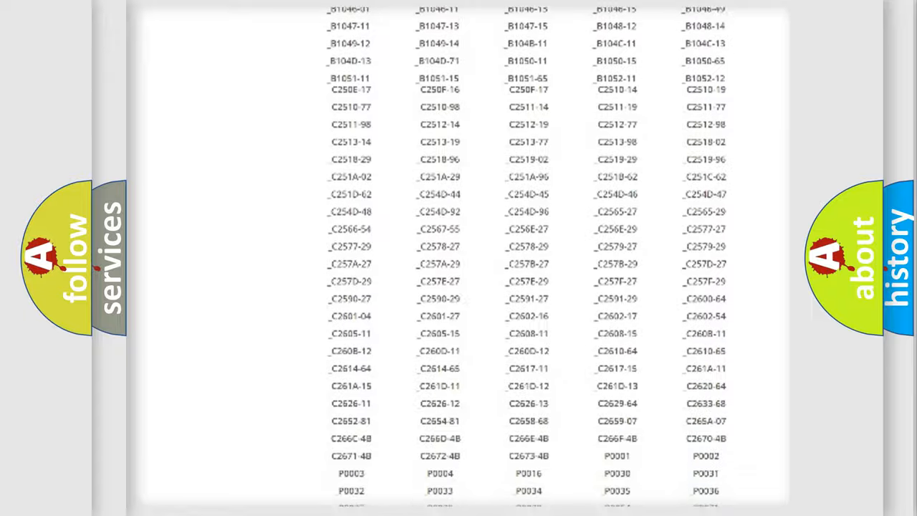